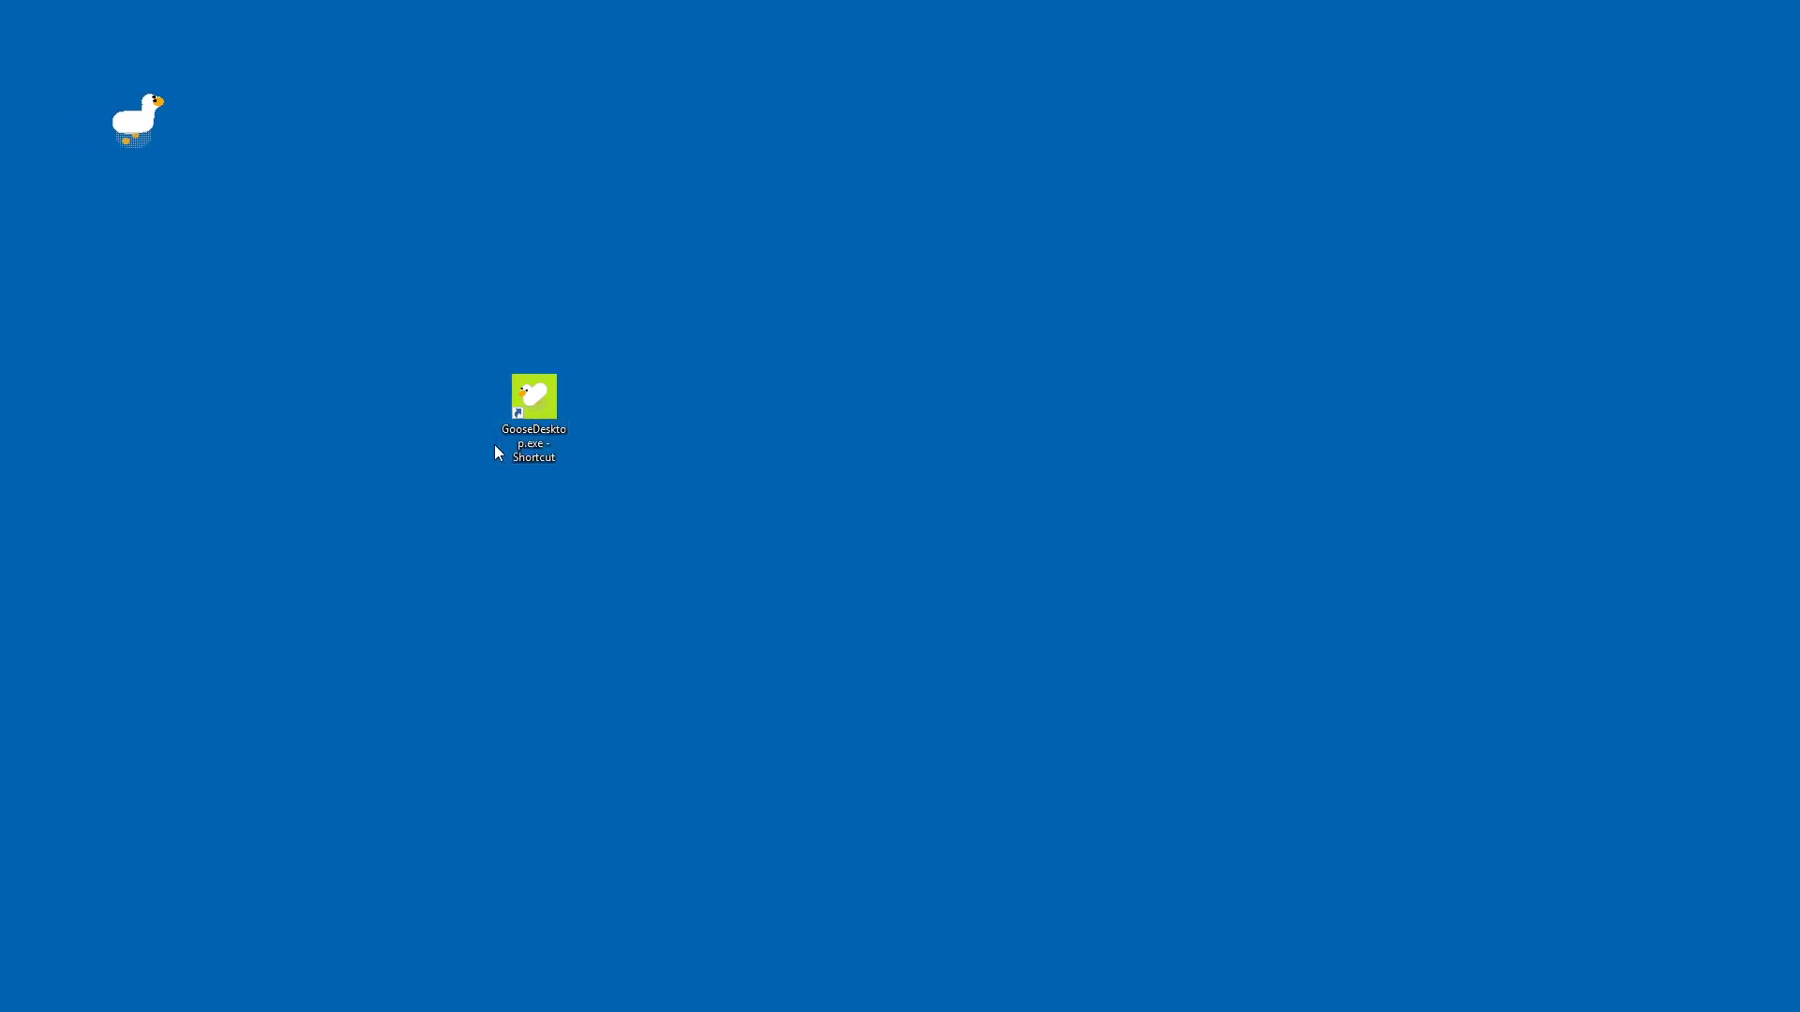
# Launch GooseDesktop.exe again to add more geese roaming the desktop.
pyautogui.click(534, 399)
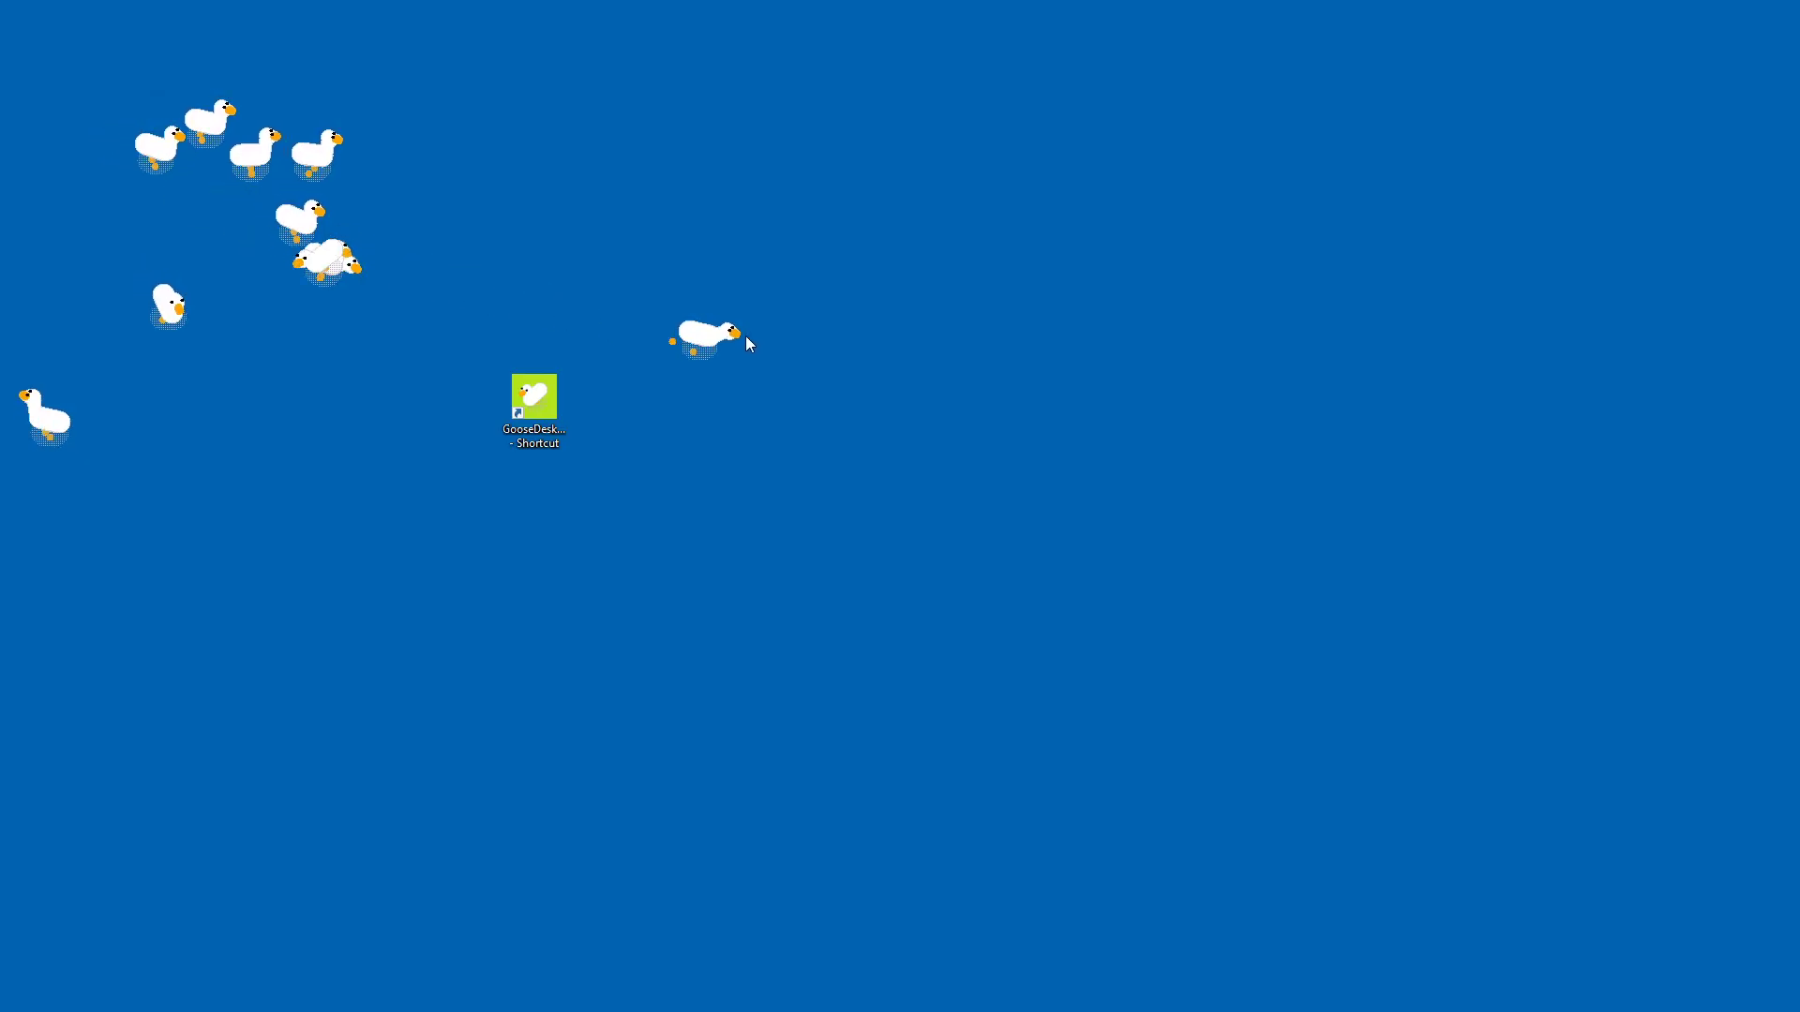
pyautogui.moveTo(1105, 428)
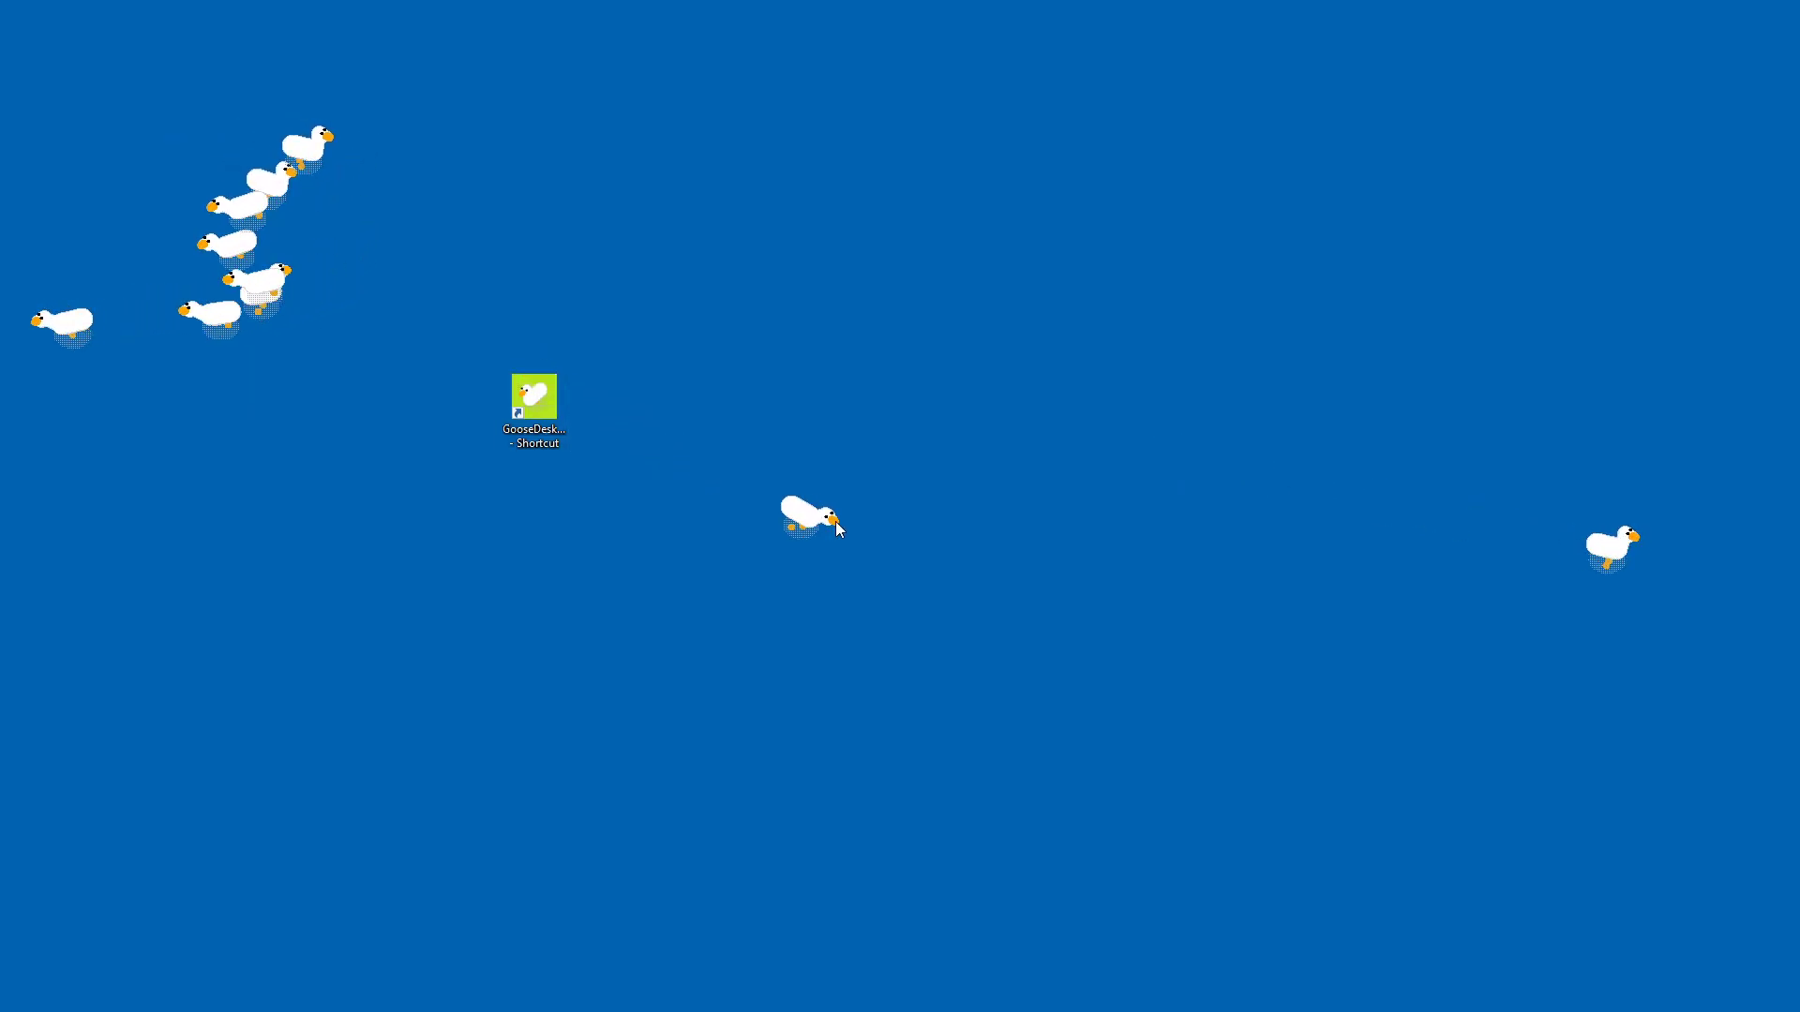
pyautogui.moveTo(1025, 627)
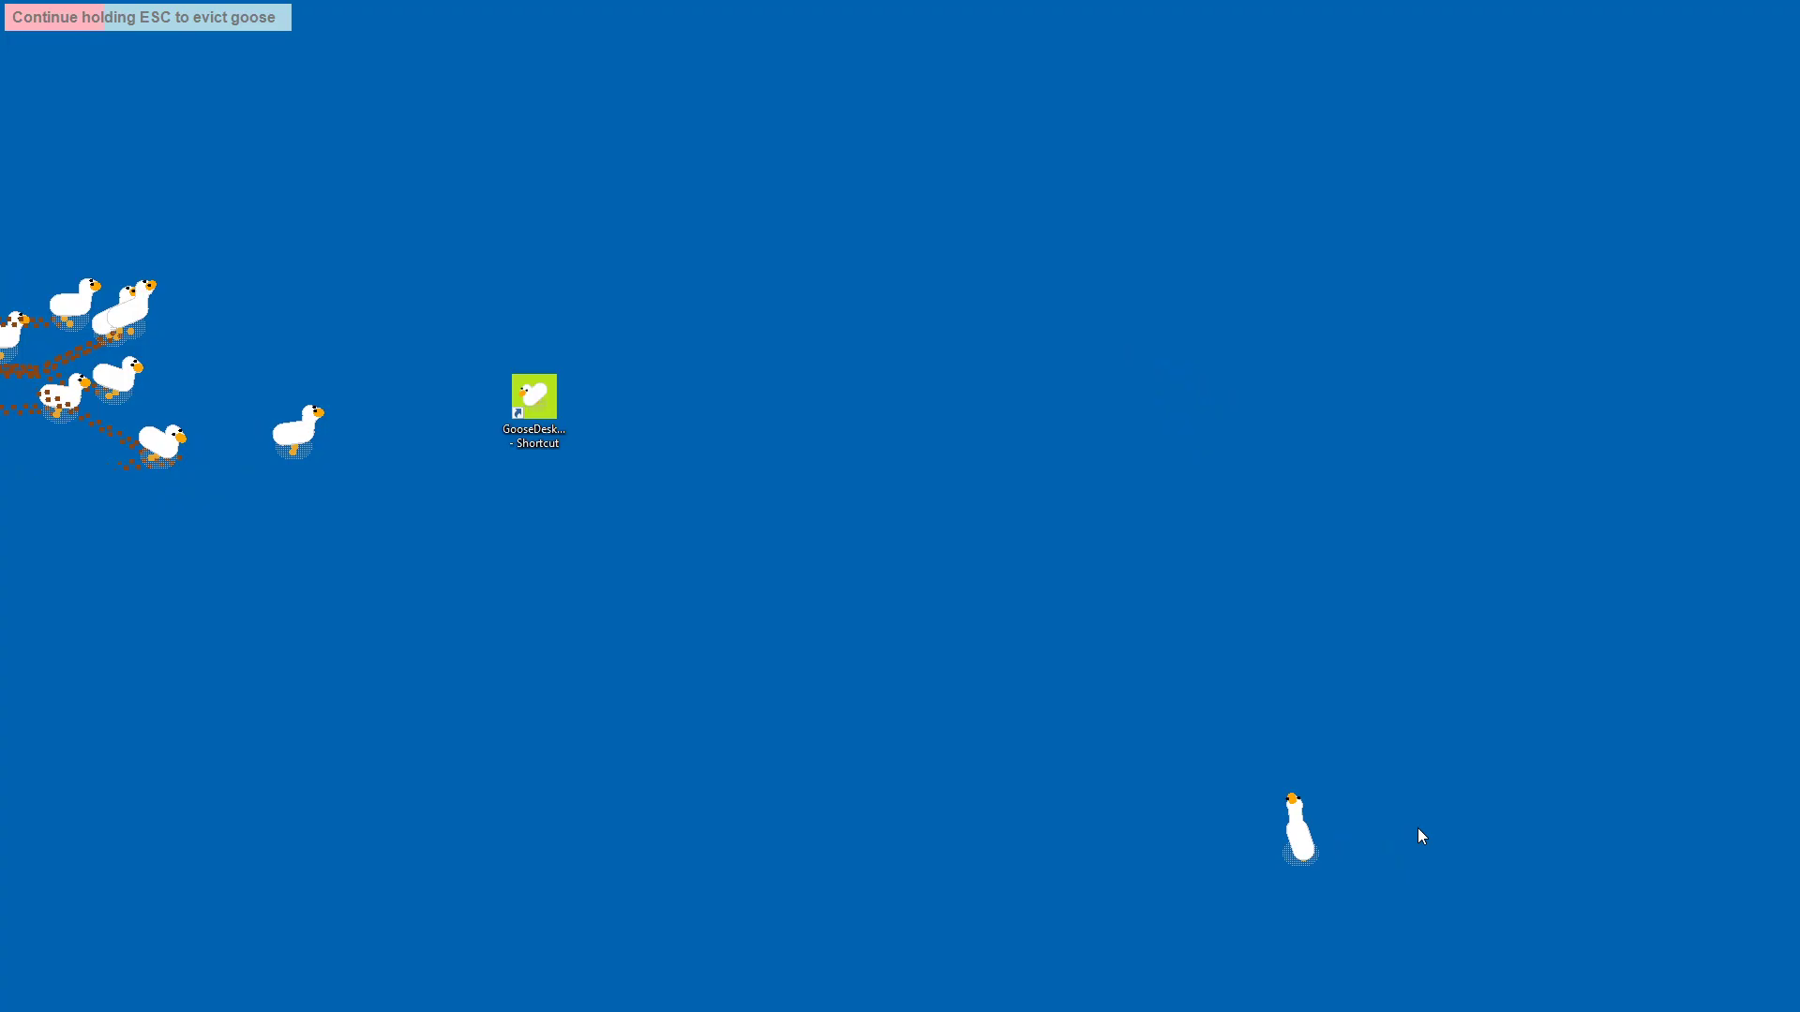
# Hold ESC to fill the 'Continue holding ESC to evict goose' bar past halfway.
pyautogui.press('Escape')
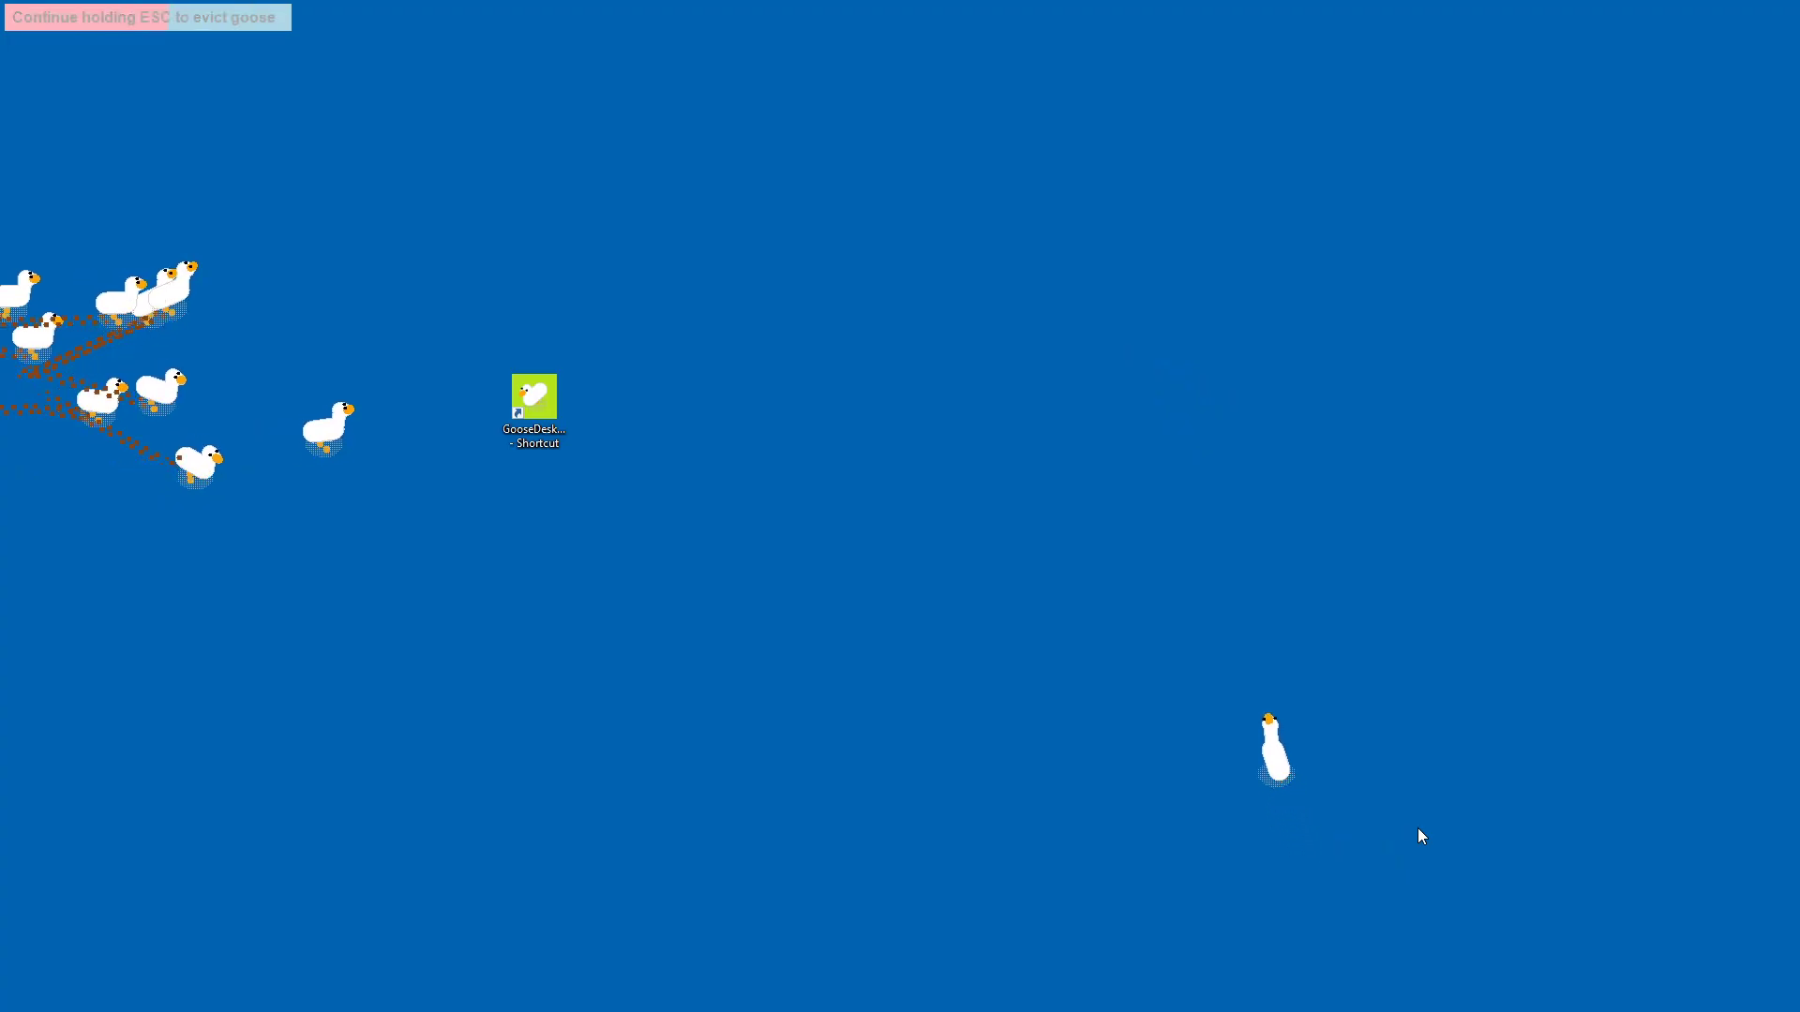